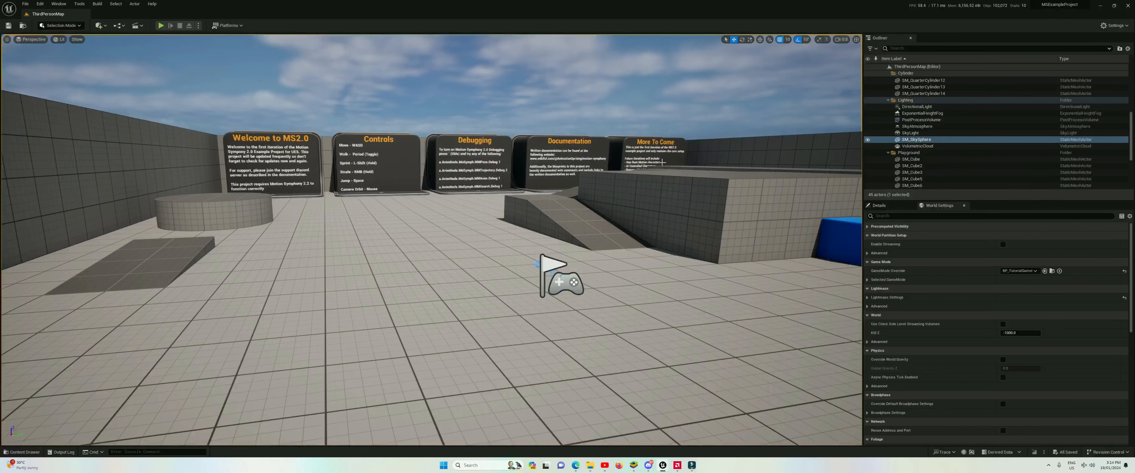
# - Open the MMTutorialConfig motion matching asset from the Content Browser
pyautogui.click(23, 451)
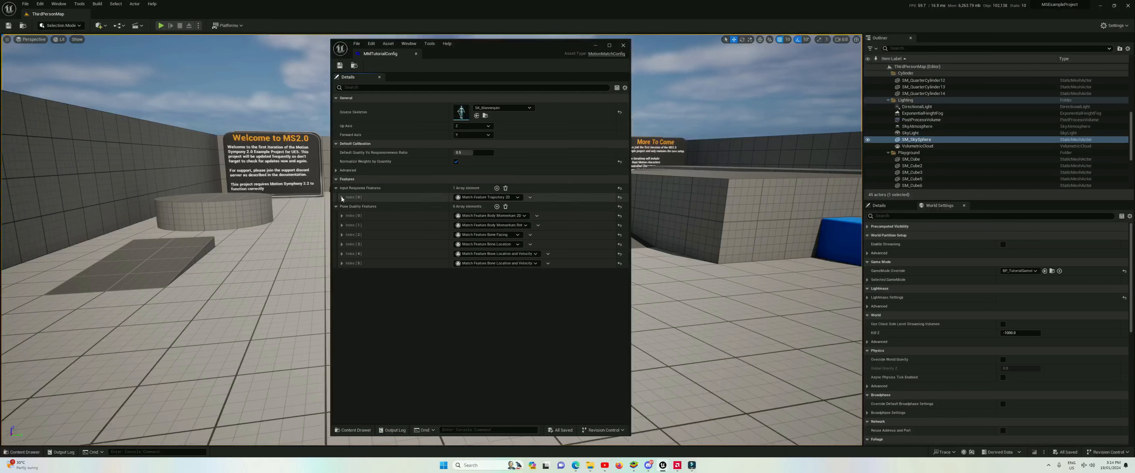
# - Expand the input response feature and the bone location-and-velocity pose feature to show their weights
pyautogui.click(342, 197)
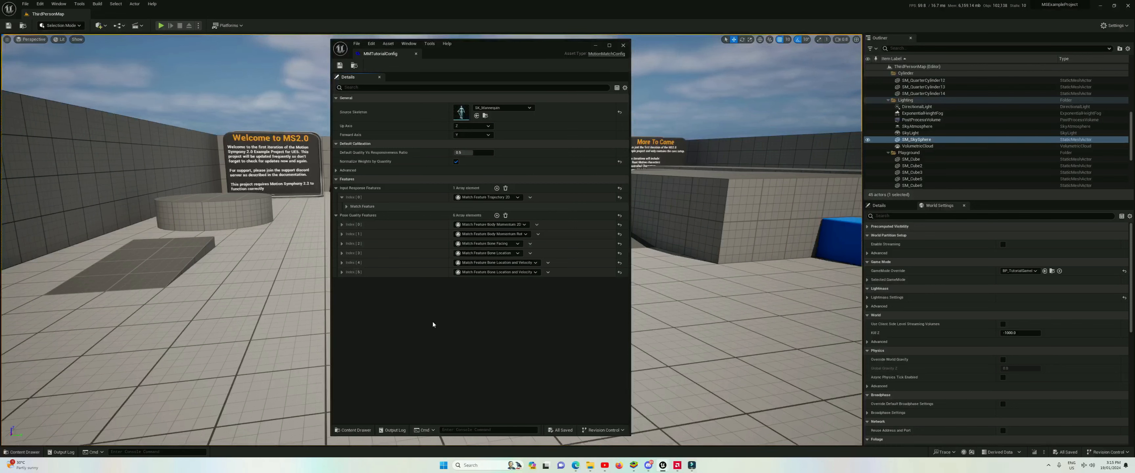
pyautogui.moveTo(480, 288)
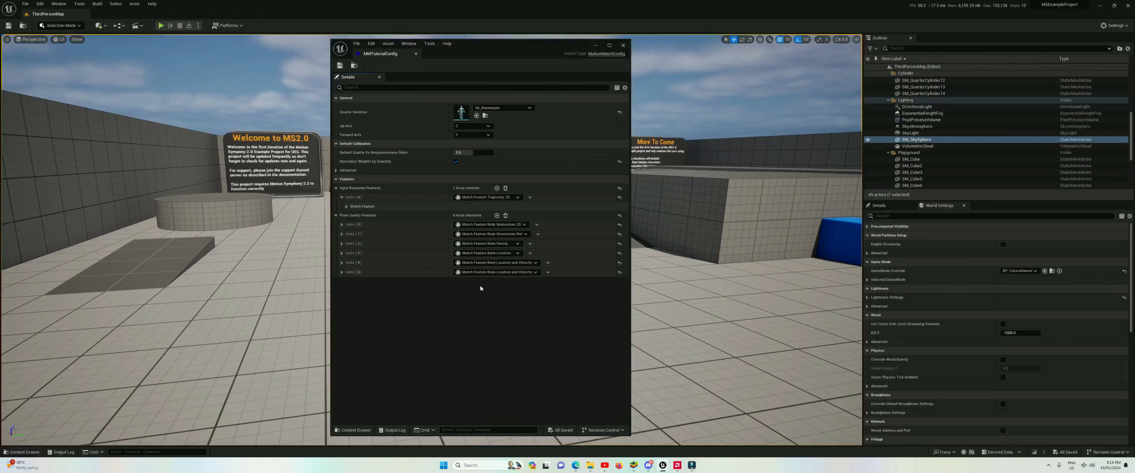
pyautogui.click(347, 206)
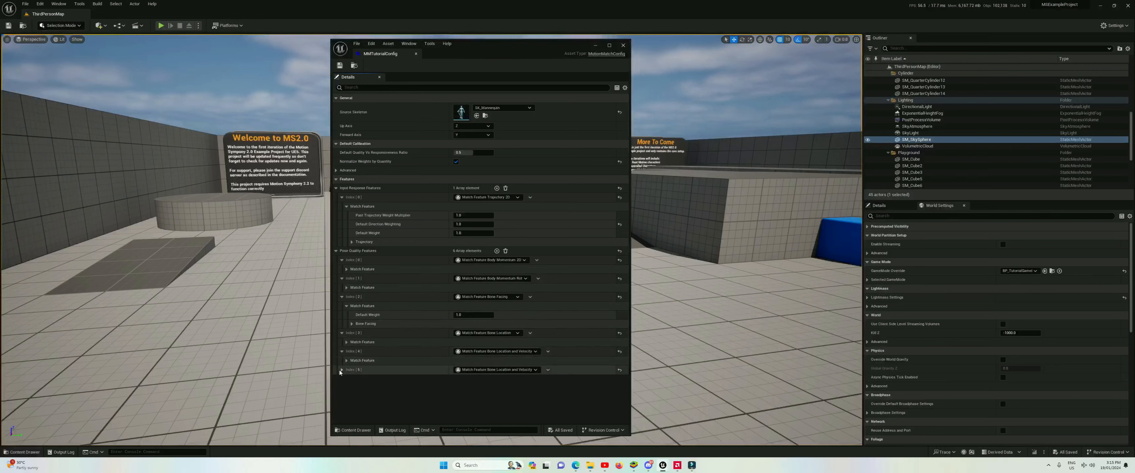
pyautogui.click(346, 360)
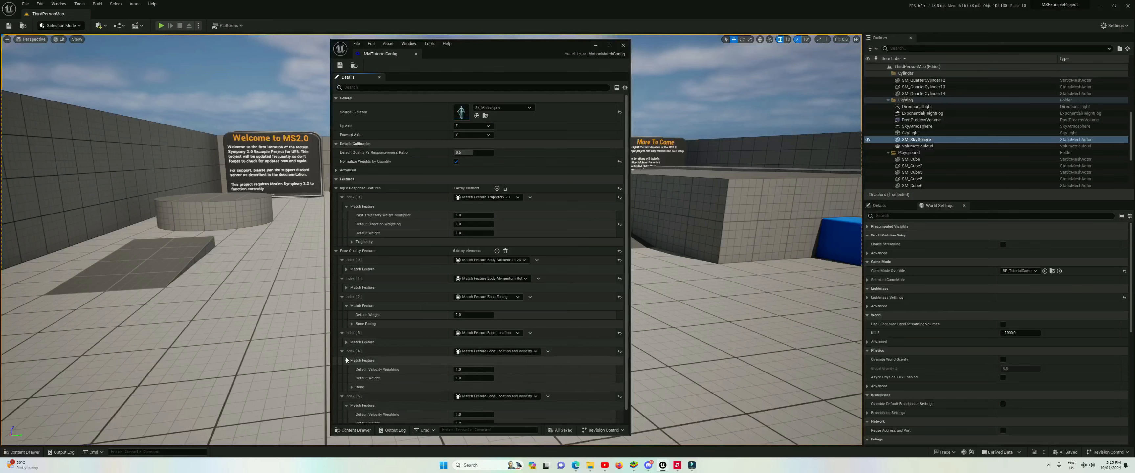
pyautogui.click(352, 323)
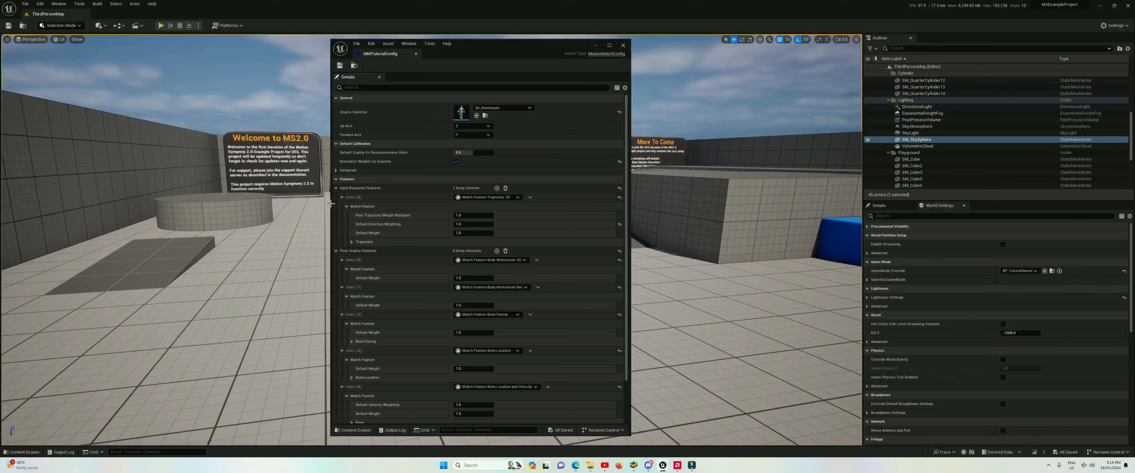
# - Set Past Trajectory Weight Multiplier to 0.9 and expand Trajectory Timing to reach the direction weighting
pyautogui.click(474, 215)
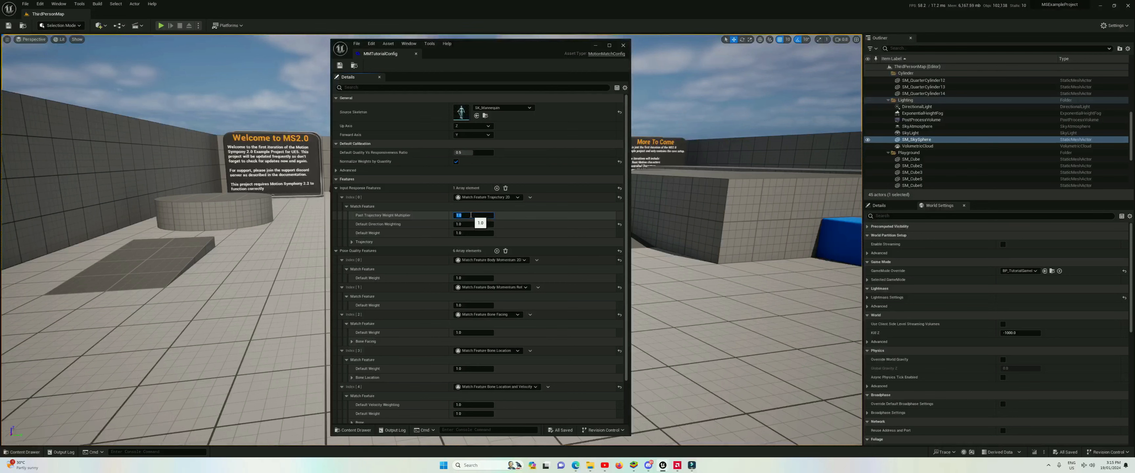
pyautogui.write('0.9')
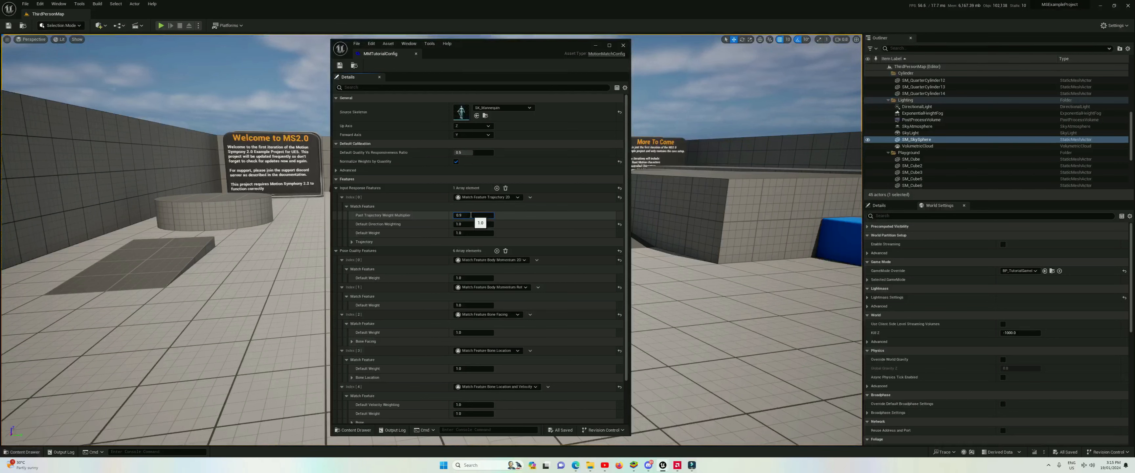
pyautogui.click(353, 242)
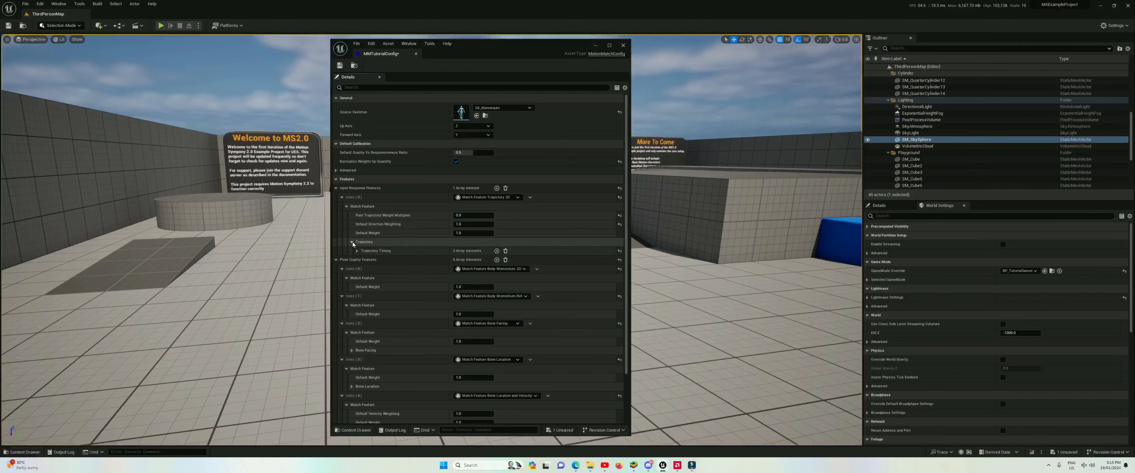
pyautogui.click(353, 250)
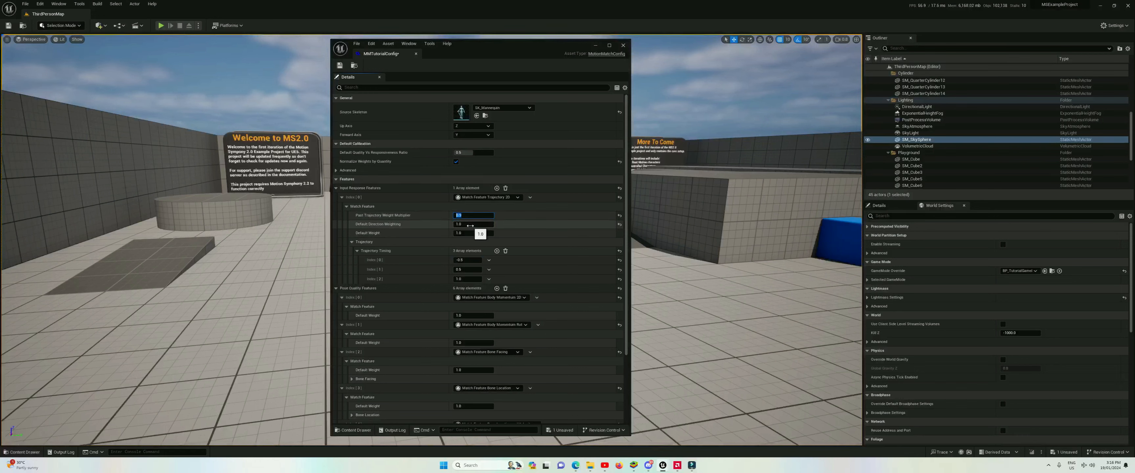
pyautogui.click(472, 224)
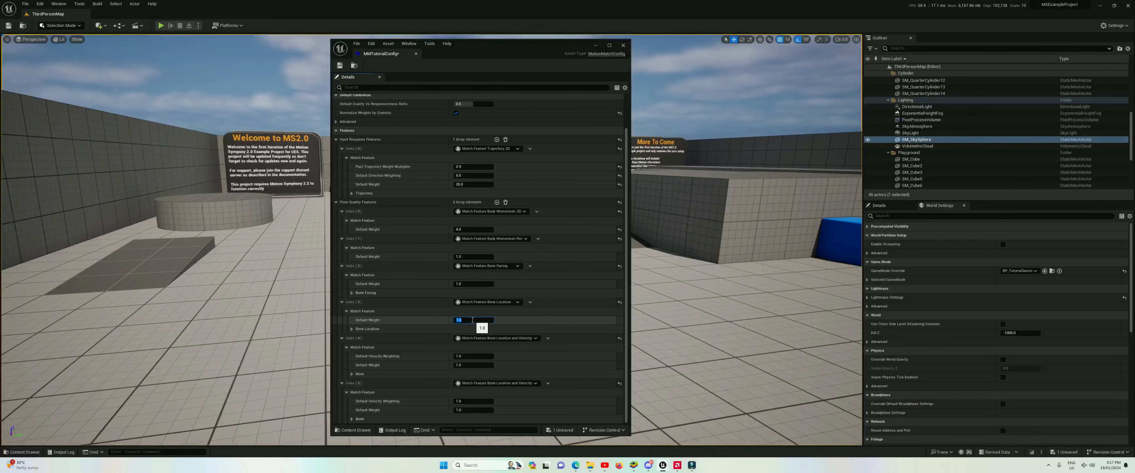
# - Set the bone location feature's Default Weight to 3
pyautogui.write('3')
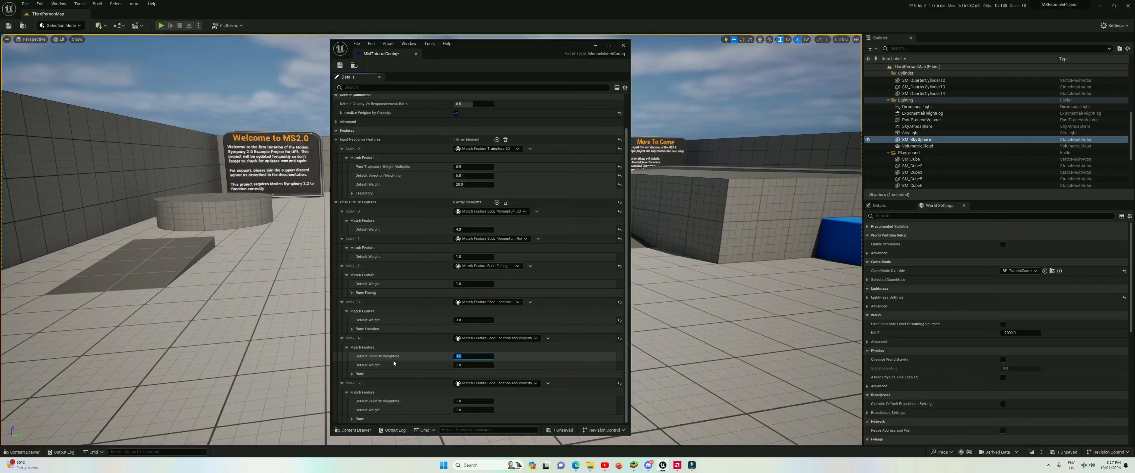
# - Set the bone location-and-velocity feature's Default Weight to 5 and close the config editor
pyautogui.click(474, 365)
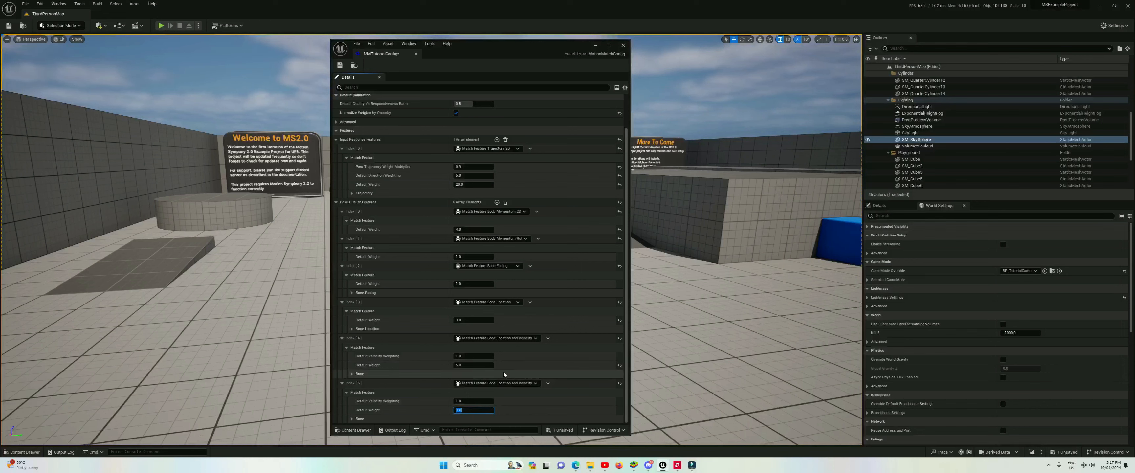
pyautogui.write('5')
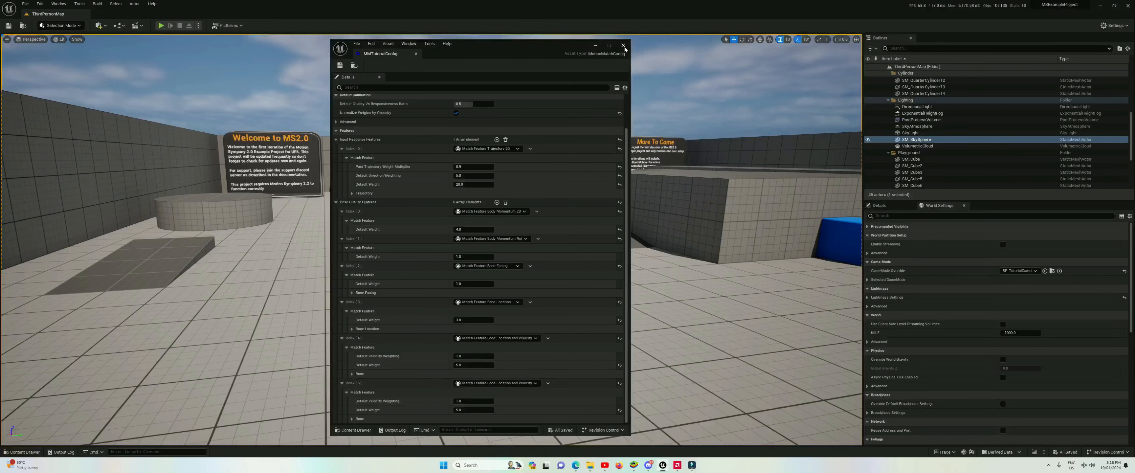
pyautogui.click(157, 26)
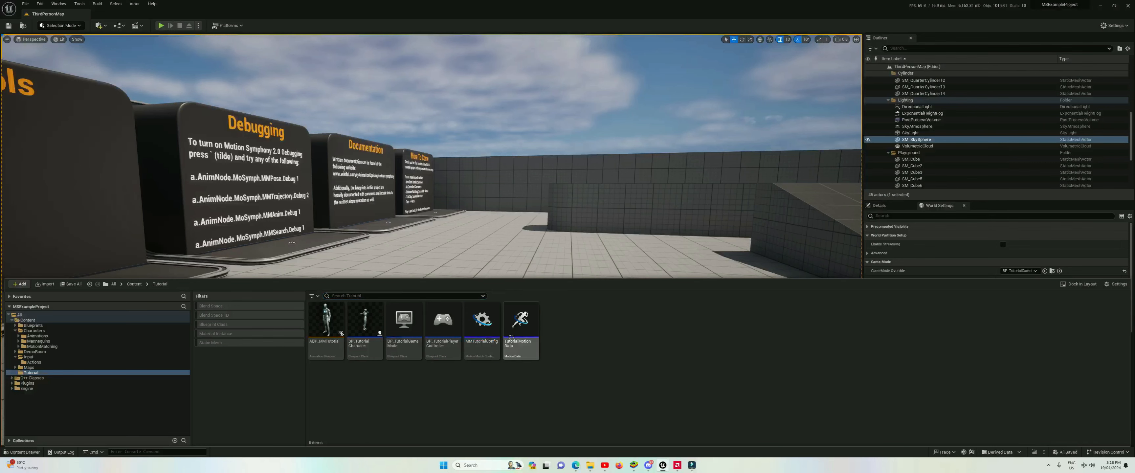
# - Select the TutorialMotionData asset in the Tutorial content folder
pyautogui.click(481, 319)
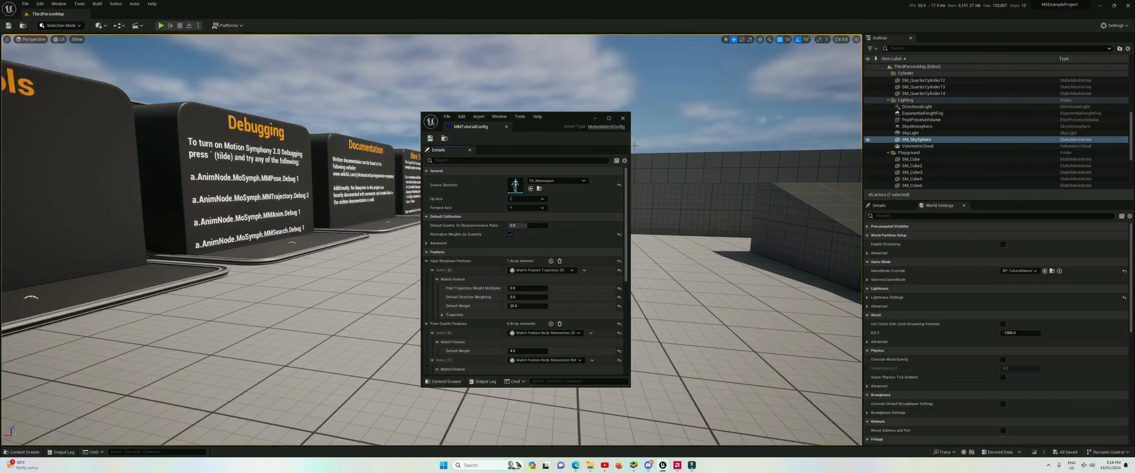
# - Maximize the MMTutorialConfig window and collapse the Input Response and Pose Quality feature arrays
pyautogui.click(609, 118)
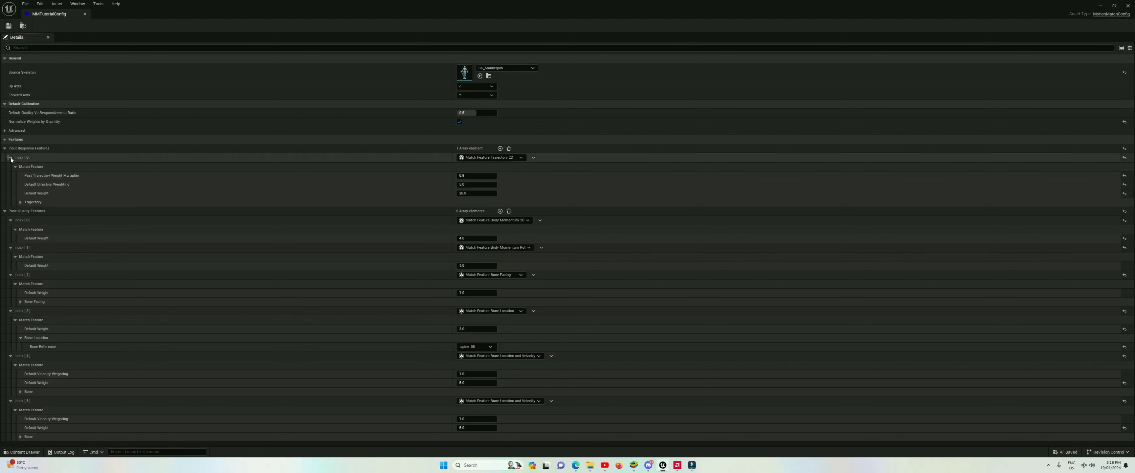
pyautogui.click(4, 148)
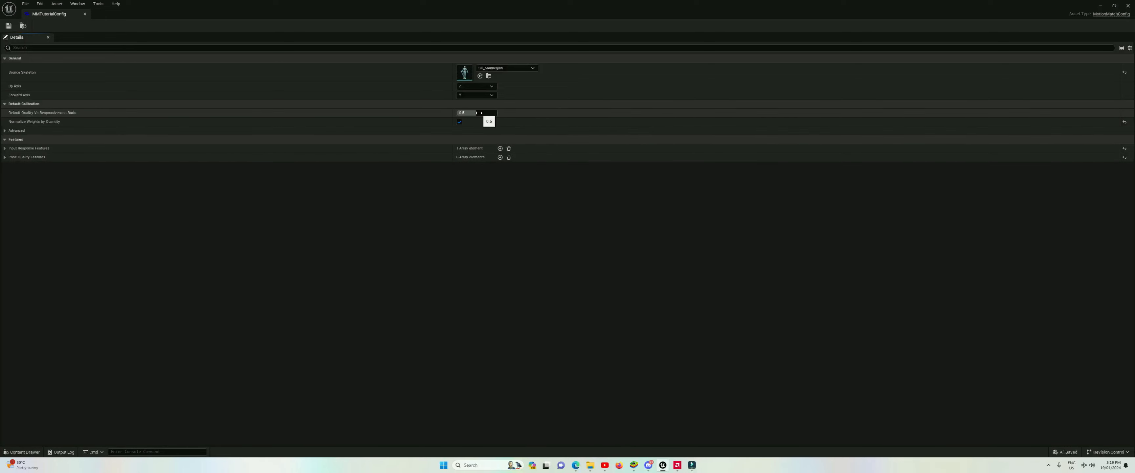
# - Set Default Quality Vs Responsiveness Ratio to 0.72
pyautogui.moveTo(477, 112); pyautogui.dragTo(496, 112)
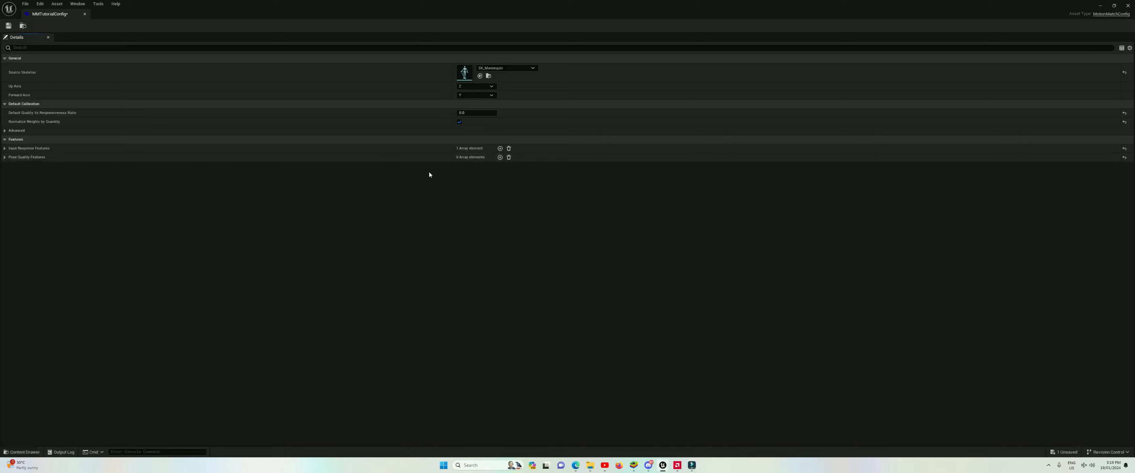
pyautogui.click(475, 112)
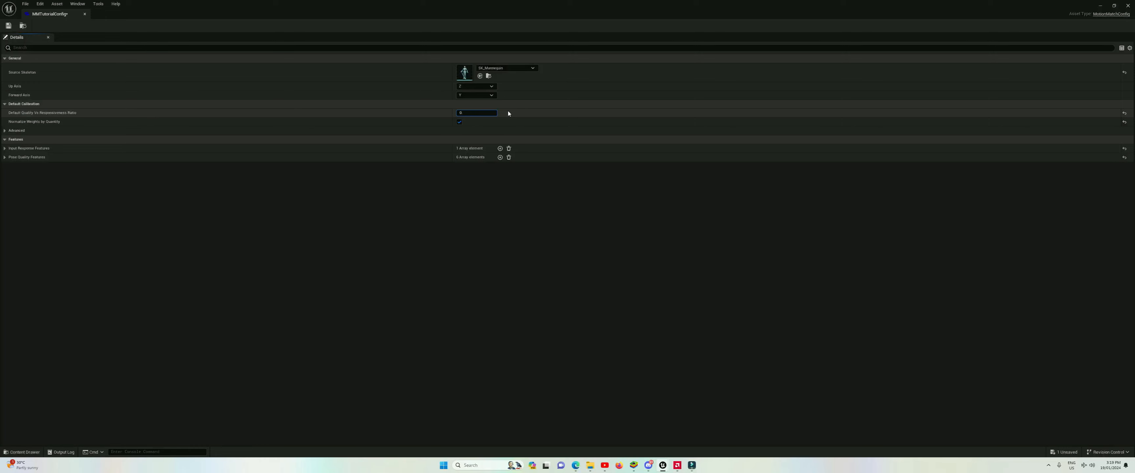
pyautogui.write('0.725')
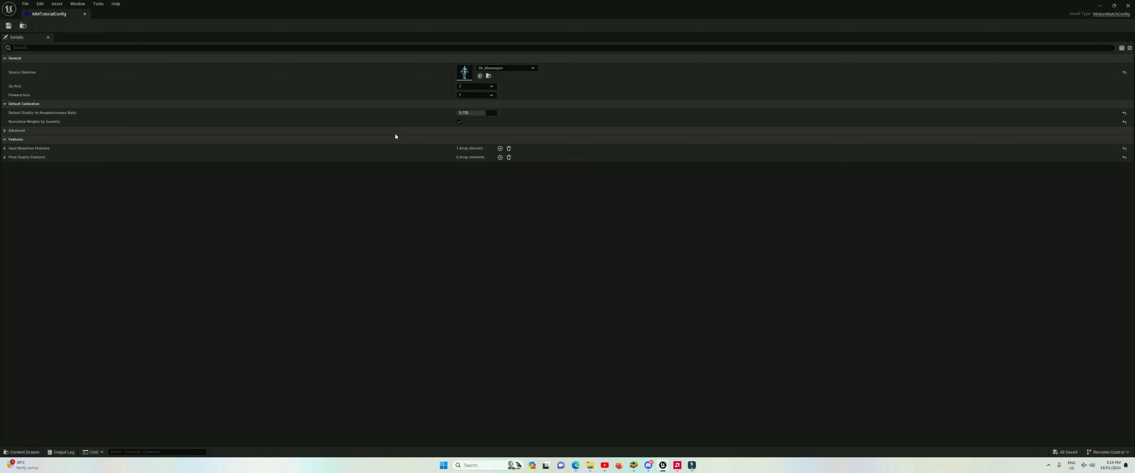
pyautogui.moveTo(451, 2)
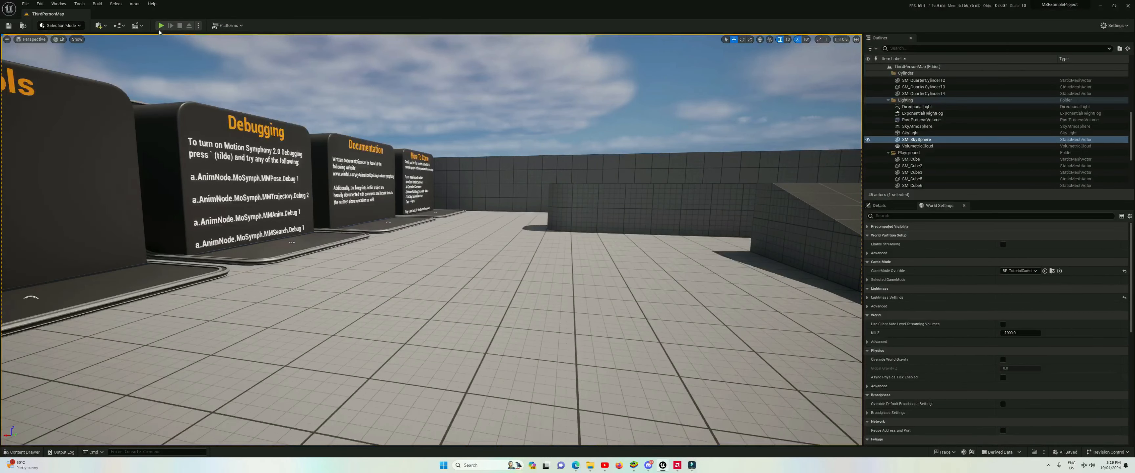
# - Start a play session to test the character with the new ratio
pyautogui.click(159, 26)
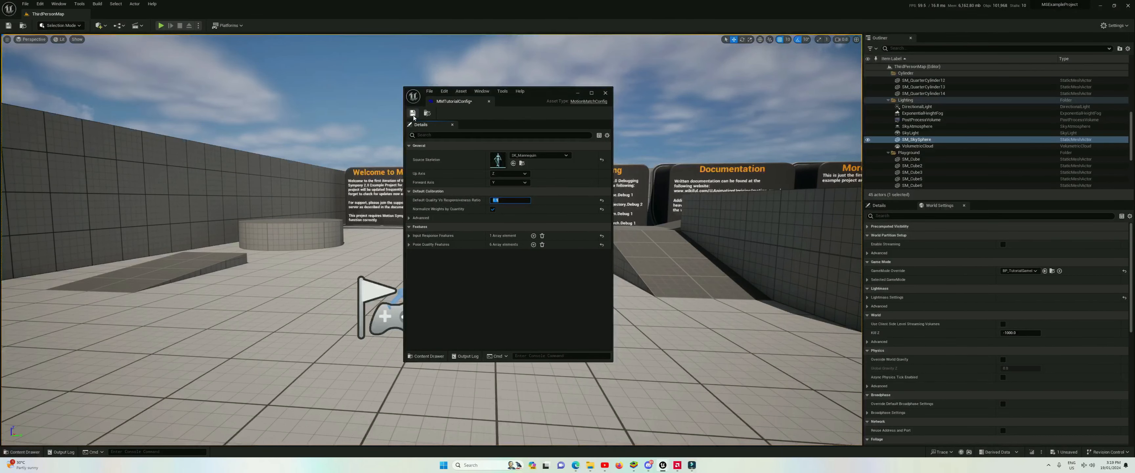
# - Save MMTutorialConfig and play-test the level again
pyautogui.click(605, 93)
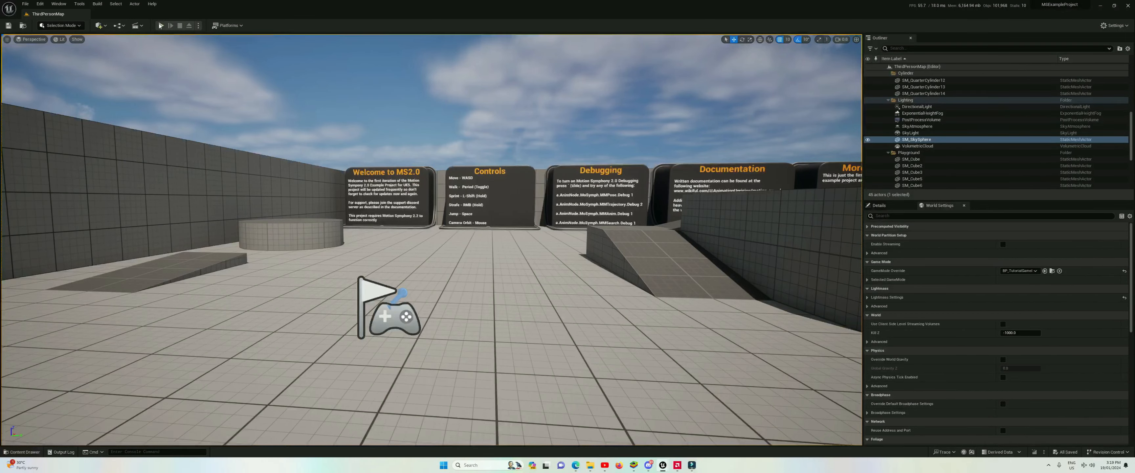
pyautogui.click(160, 25)
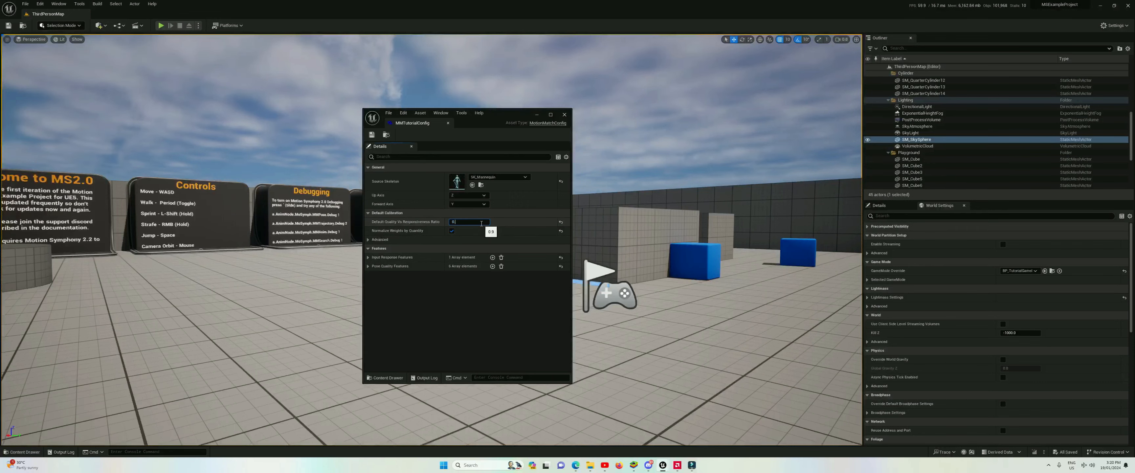
# - Enter 0.725 as the Default Quality Vs Responsiveness Ratio and close the MMTutorialConfig editor
pyautogui.write('0.725')
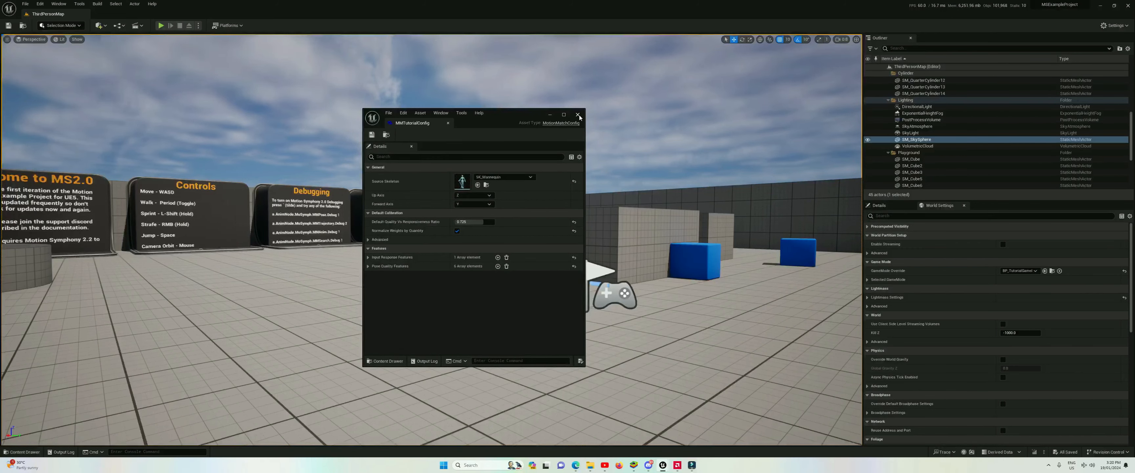
pyautogui.click(579, 115)
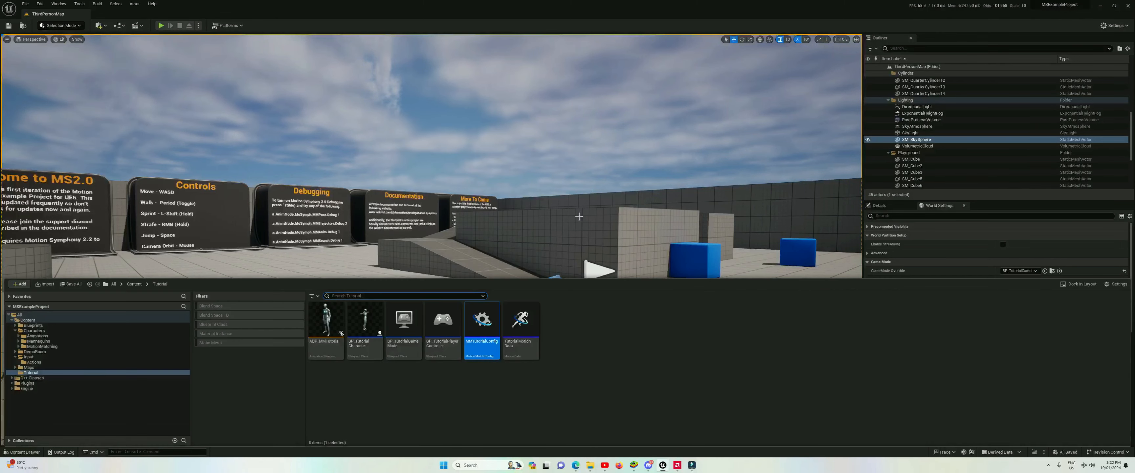
pyautogui.moveTo(519, 320)
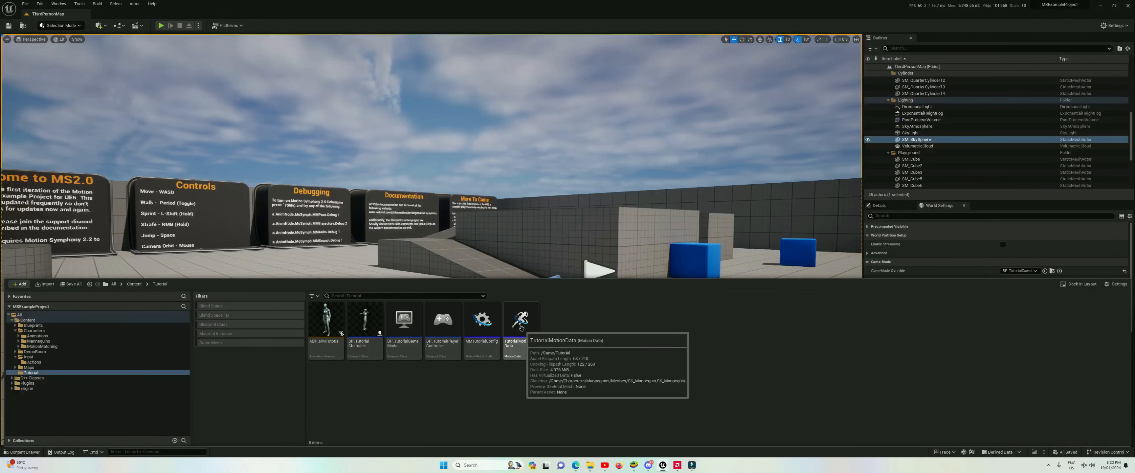
# - In ABP_MMTutorial, navigate through the Locomotion state machine into the Run state's Motion Matching node graph
pyautogui.click(325, 319)
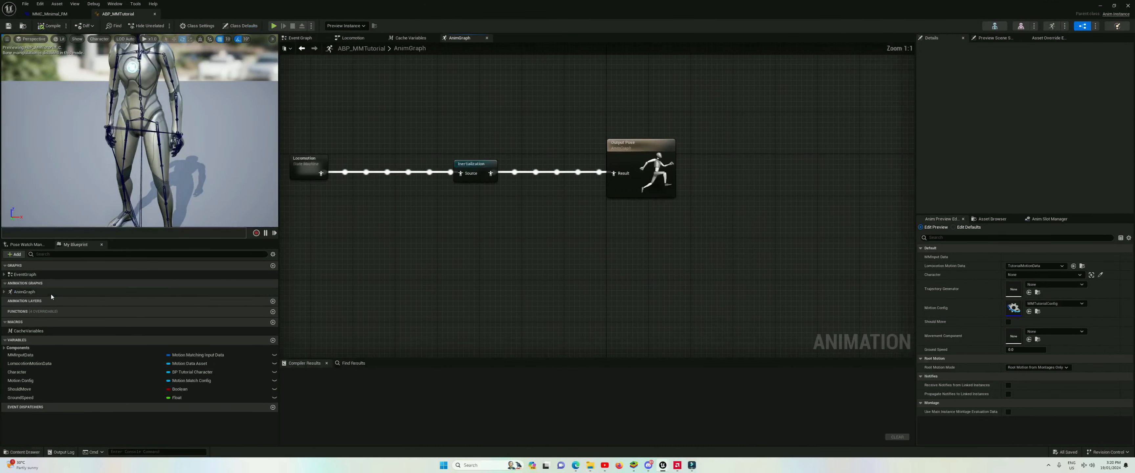
pyautogui.doubleClick(305, 161)
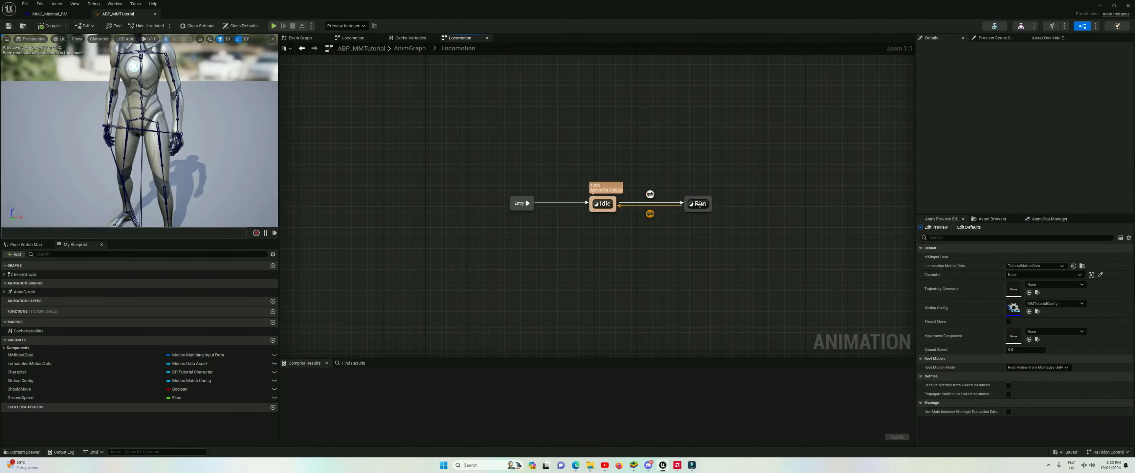
pyautogui.doubleClick(698, 204)
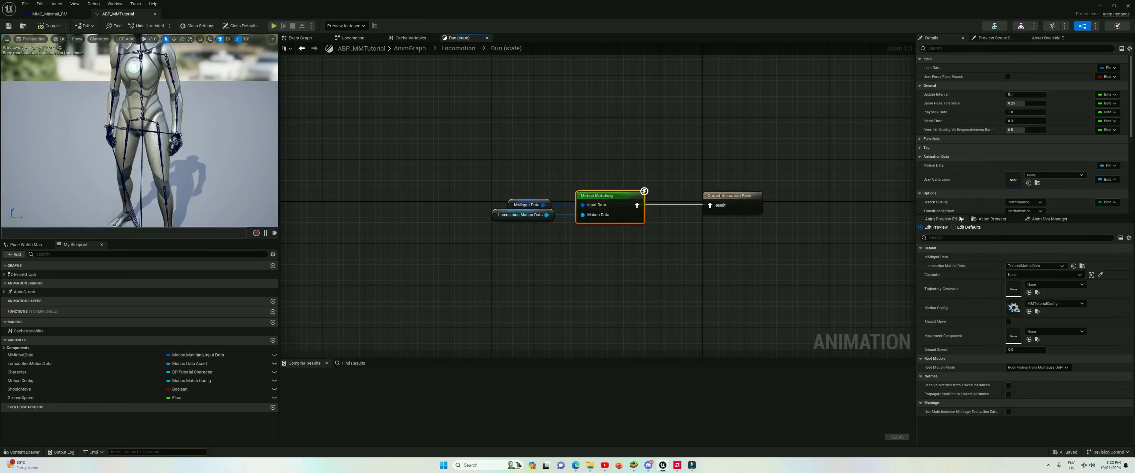